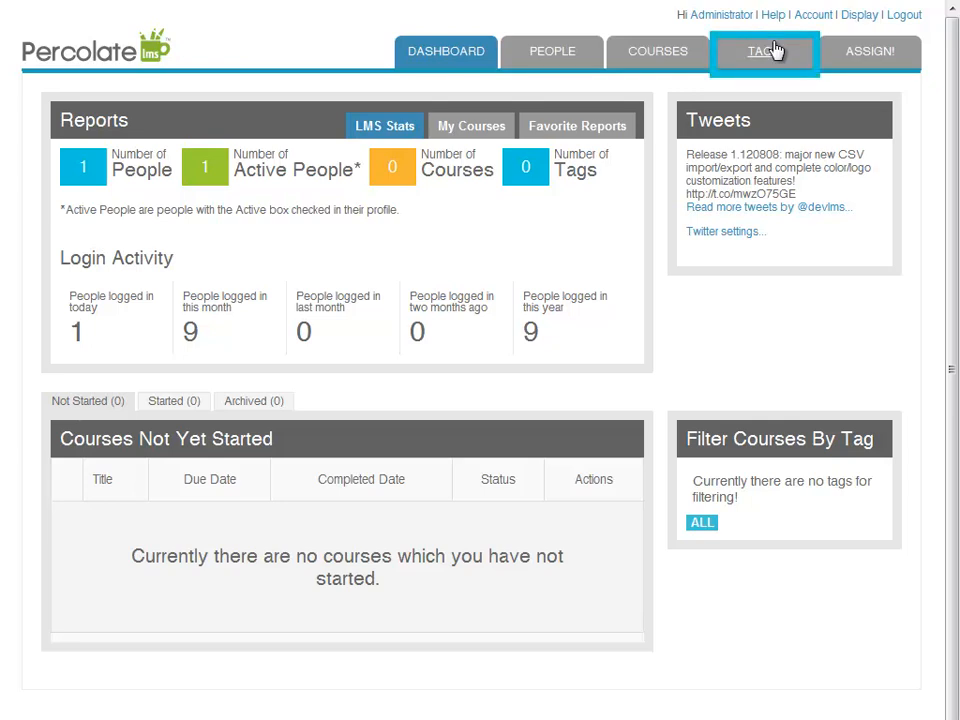
- Create three tags in the tag list: Managers, New Employees and New Hire Training
click(763, 51)
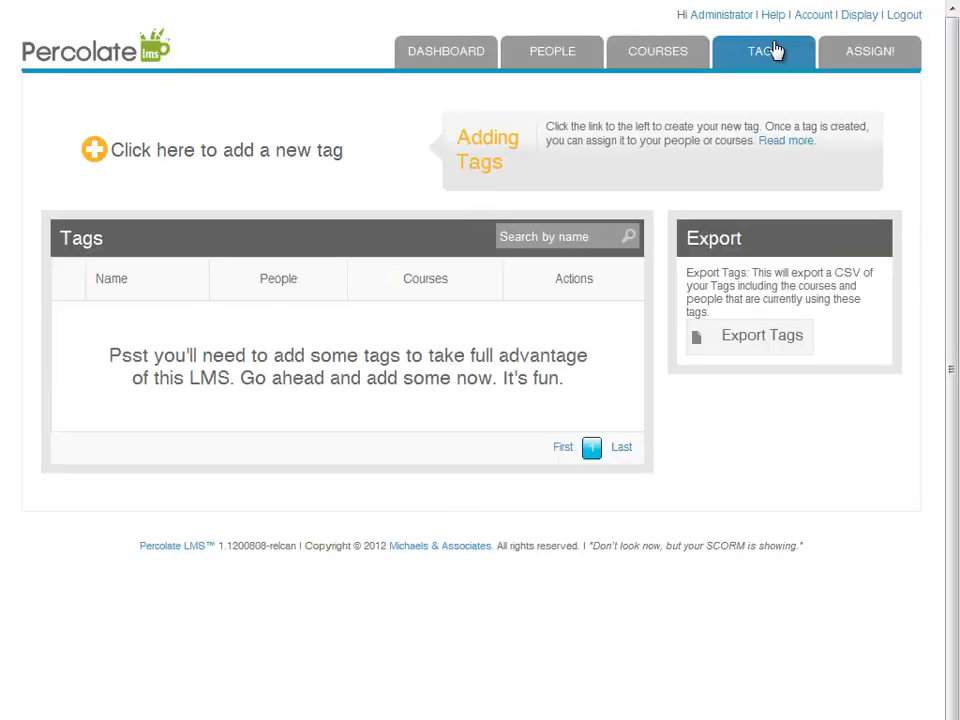
mouse_move(890, 99)
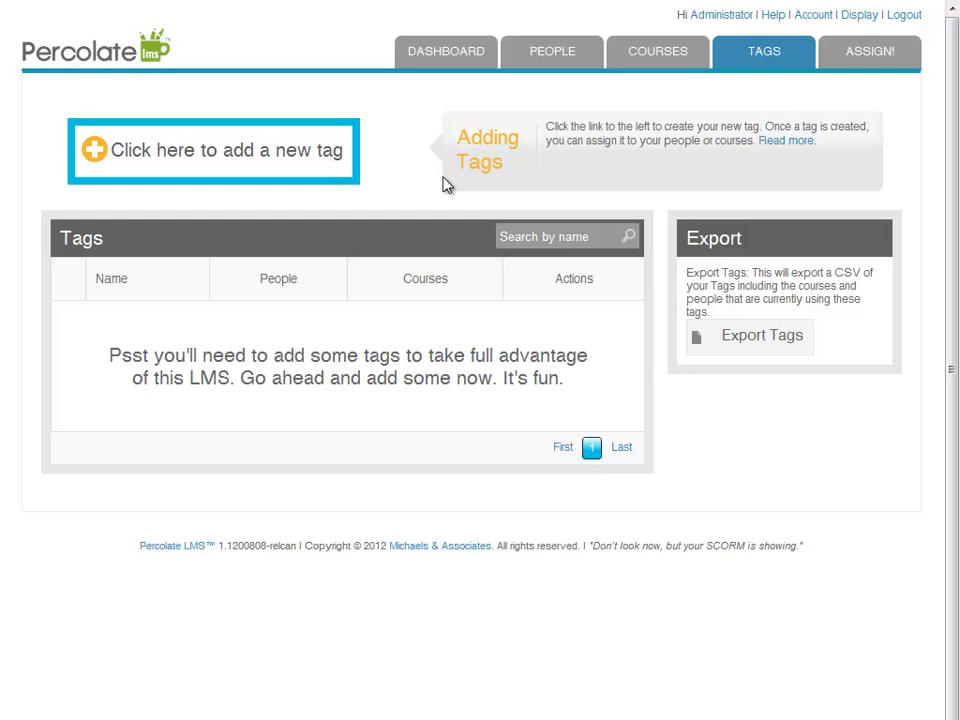
mouse_move(295, 160)
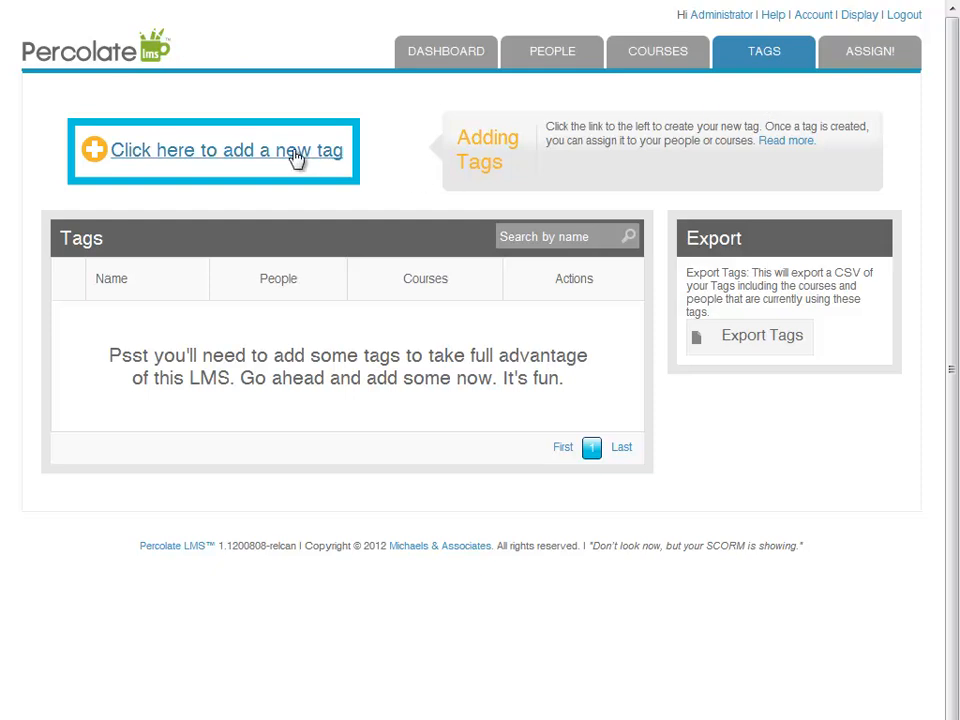
click(224, 150)
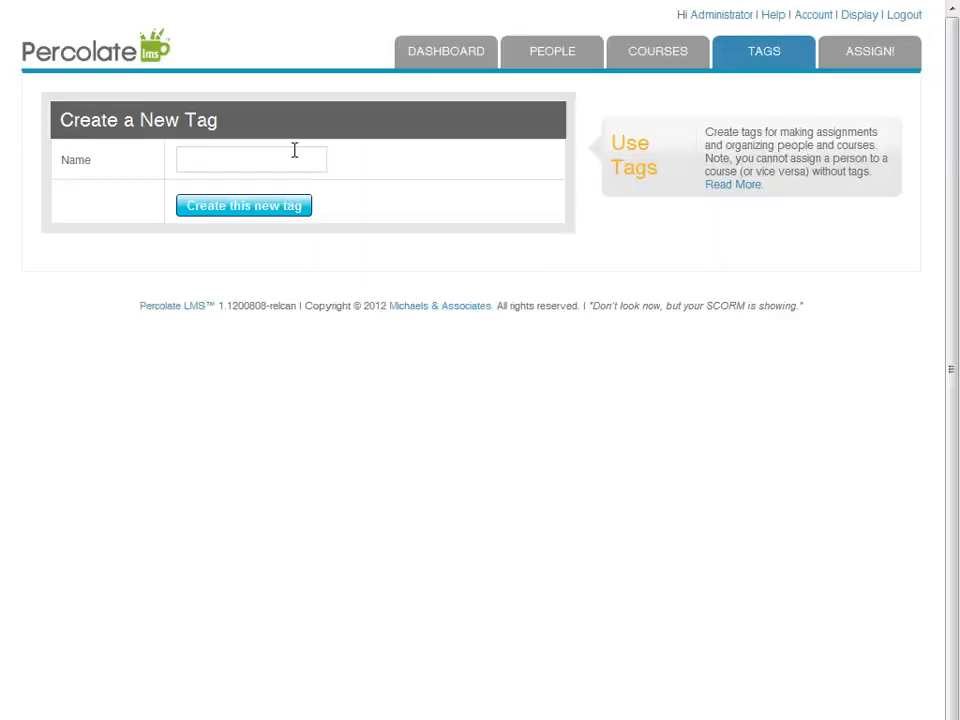
text(Managers)
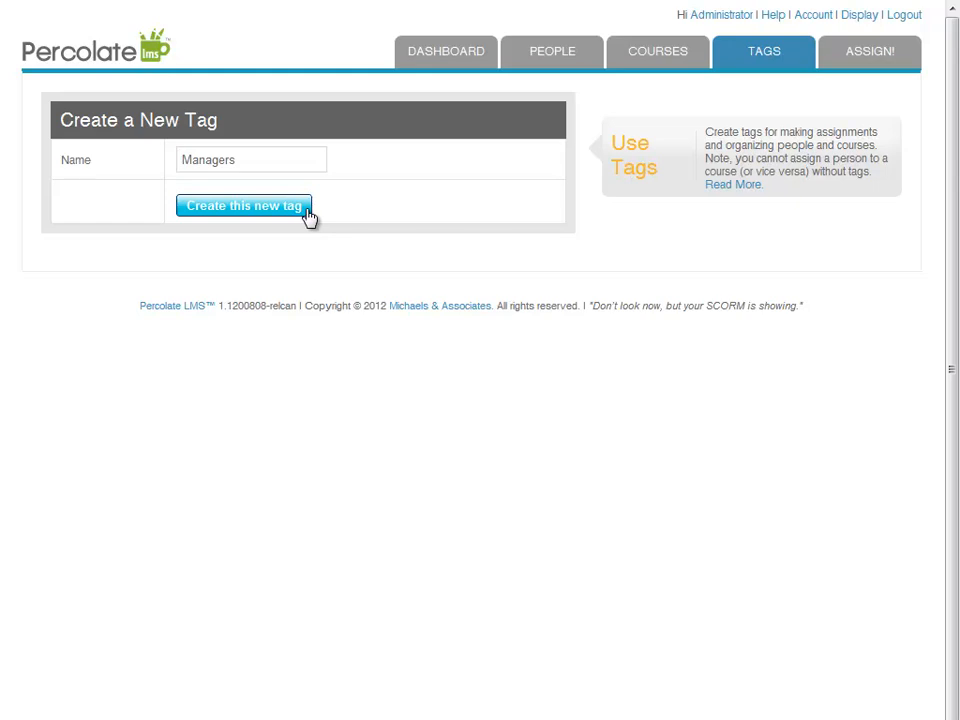
click(243, 205)
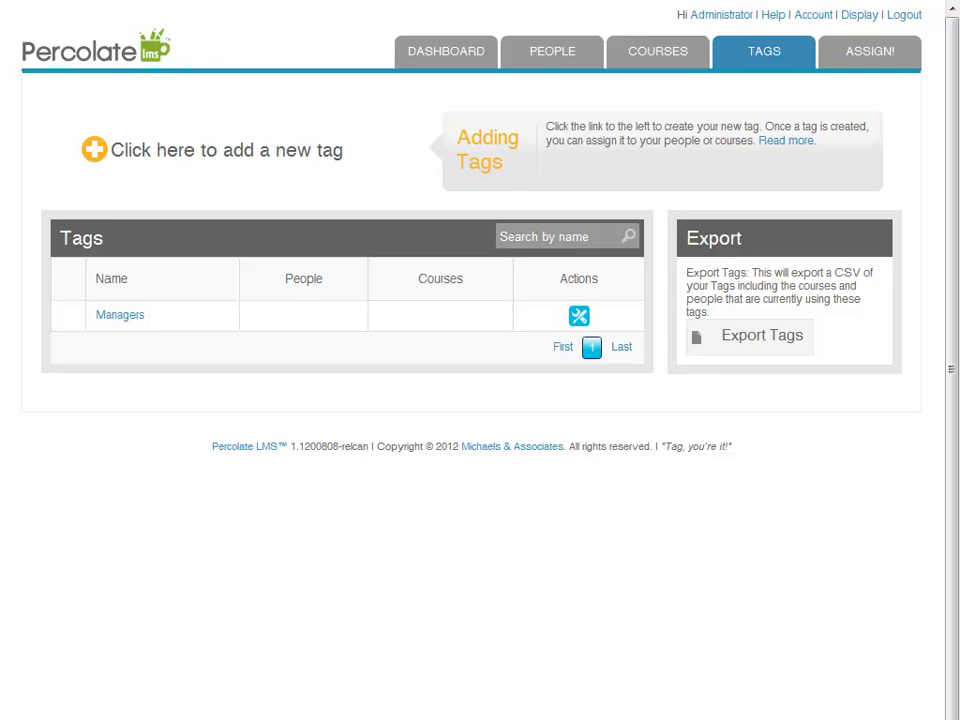
click(227, 150)
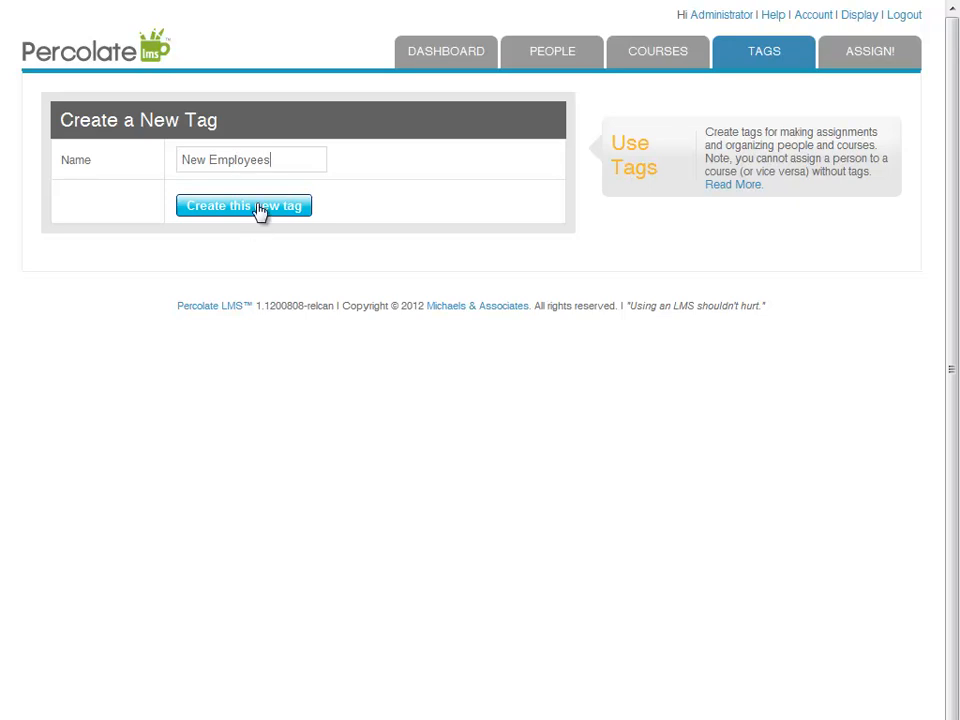
click(243, 205)
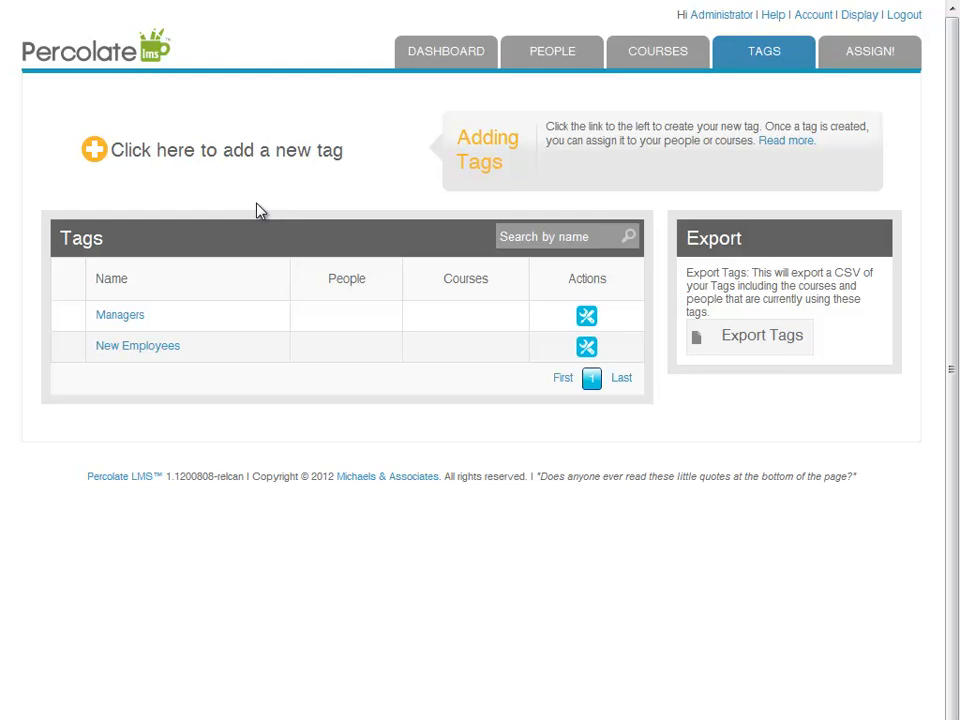
click(225, 150)
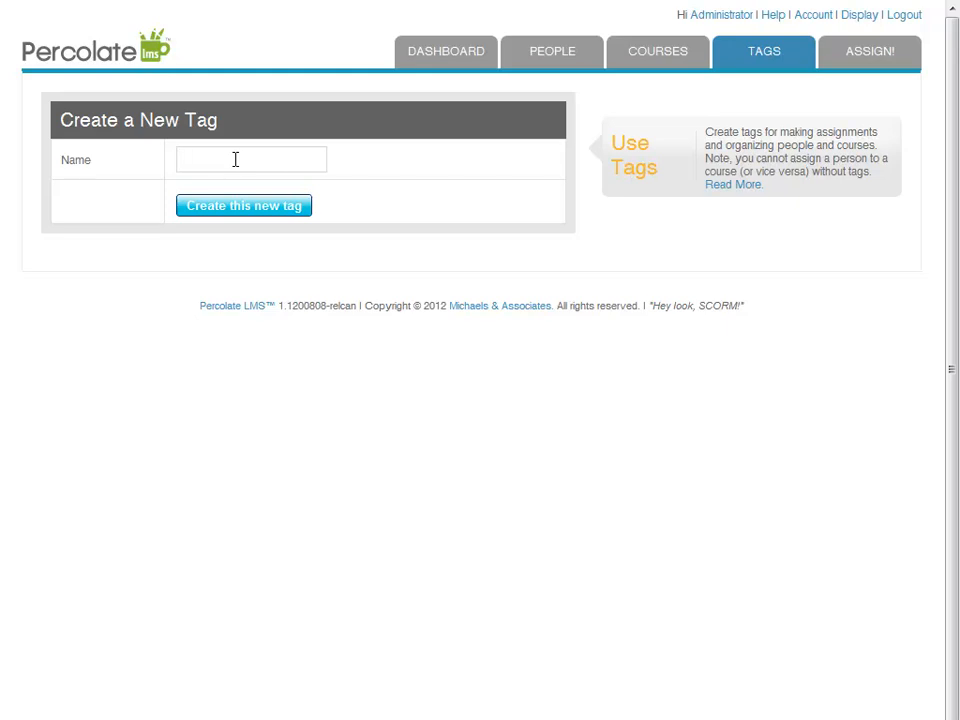
text(New Hire Training)
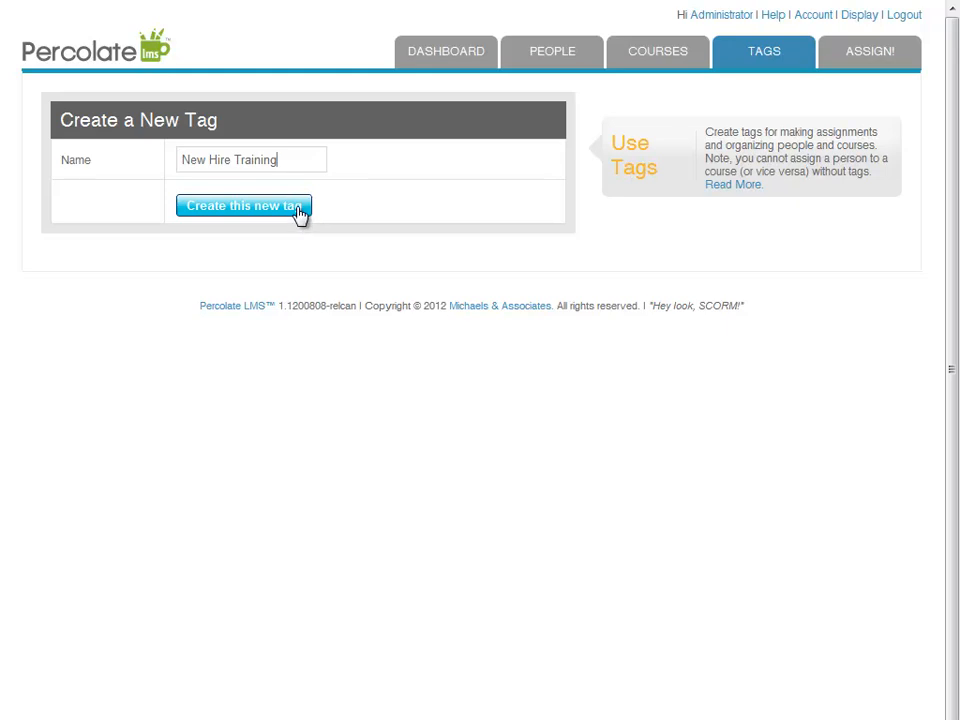
click(243, 206)
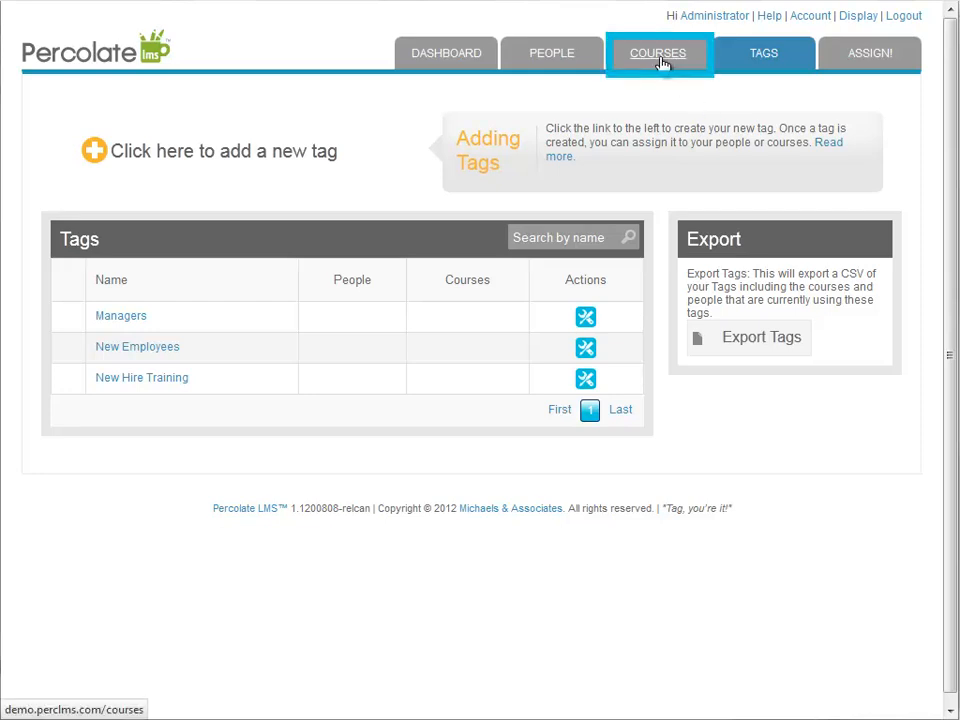
- Create course 'New Employee Orientation' with an on-the-job training description and the New Hire Training tag
click(657, 53)
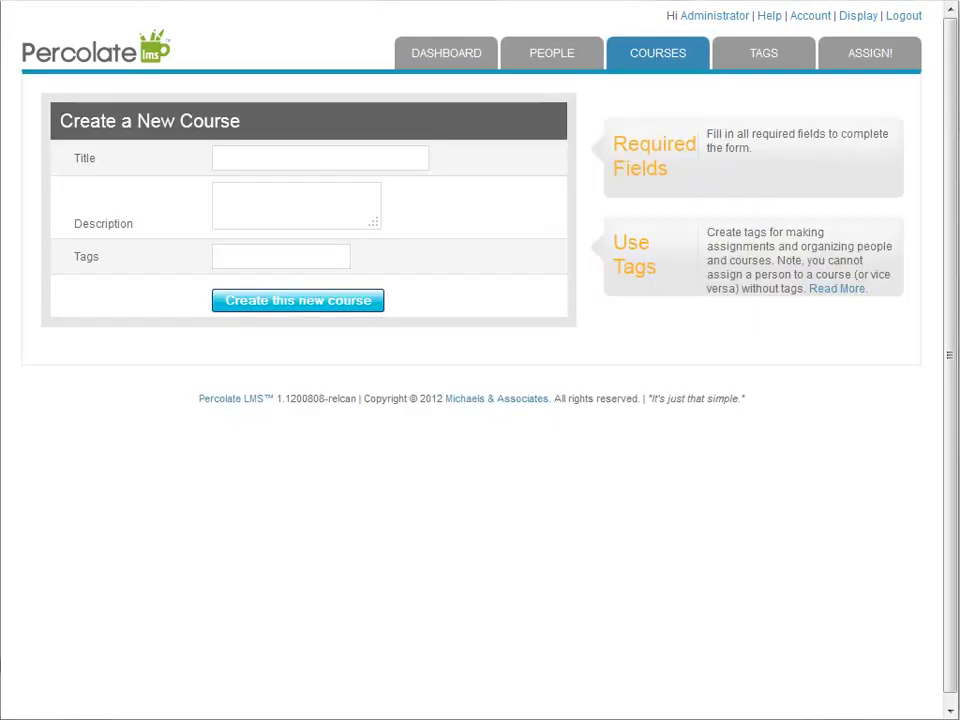
text(New Employee Orientation)
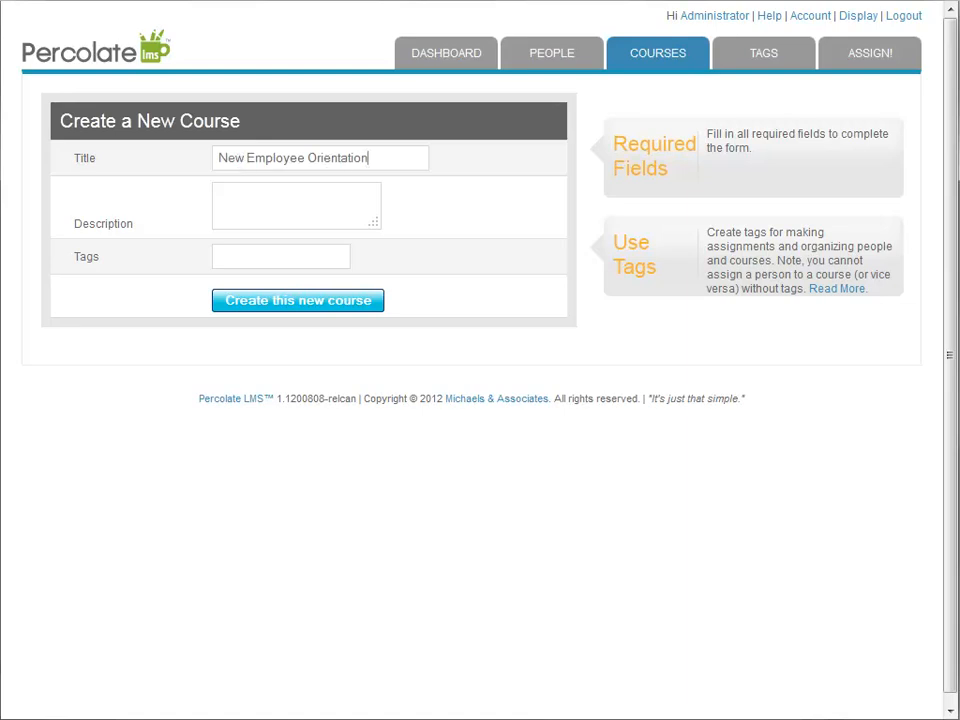
text(department in the company and training on-the-job.)
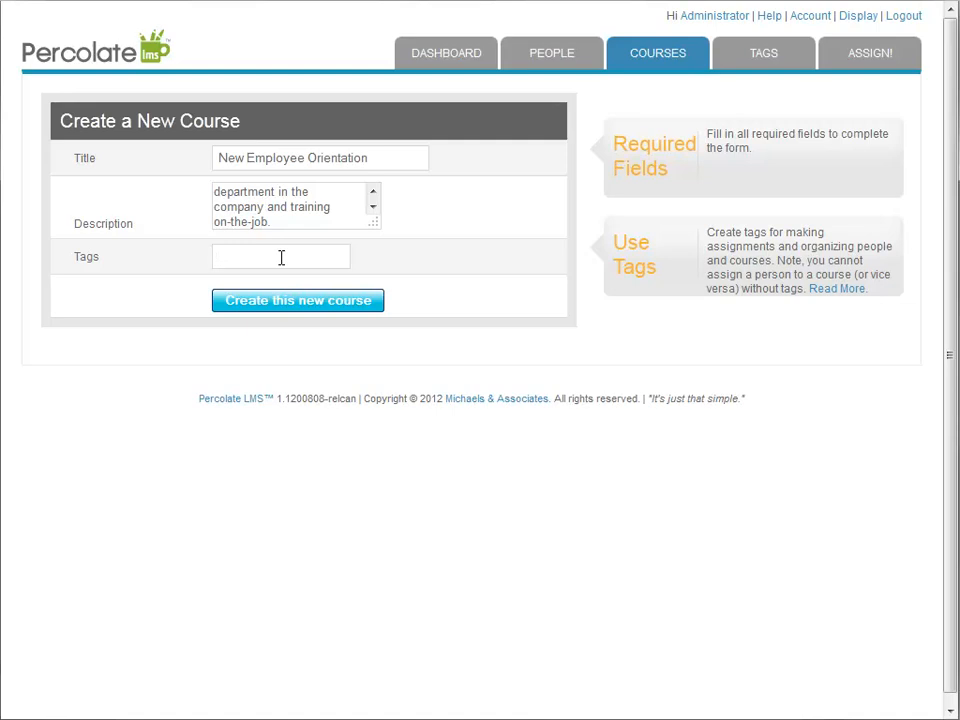
text(New Hire Training)
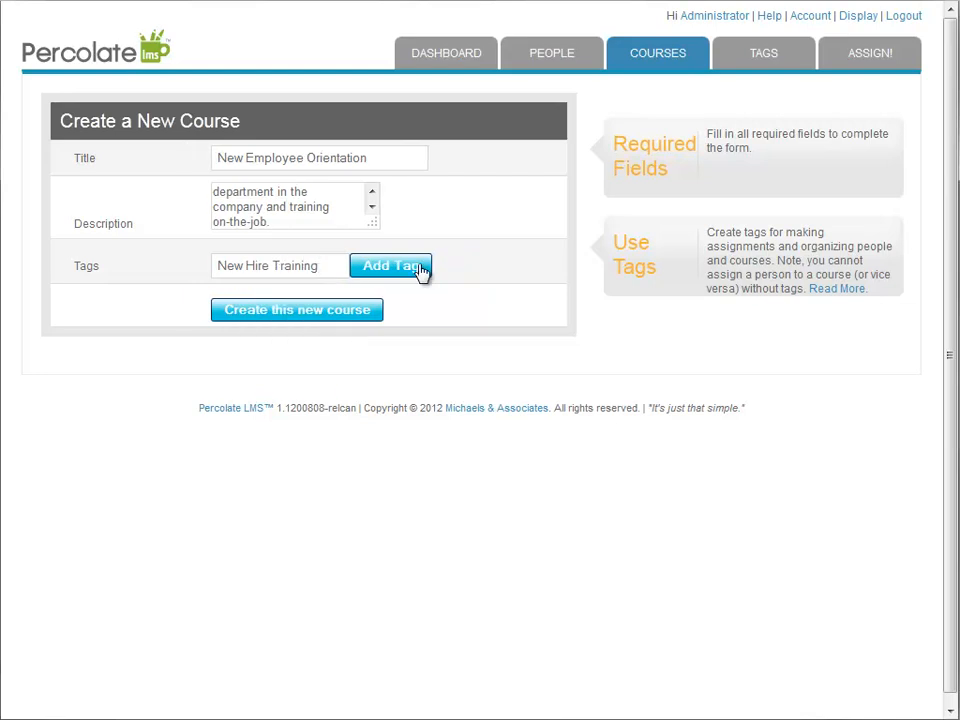
click(391, 265)
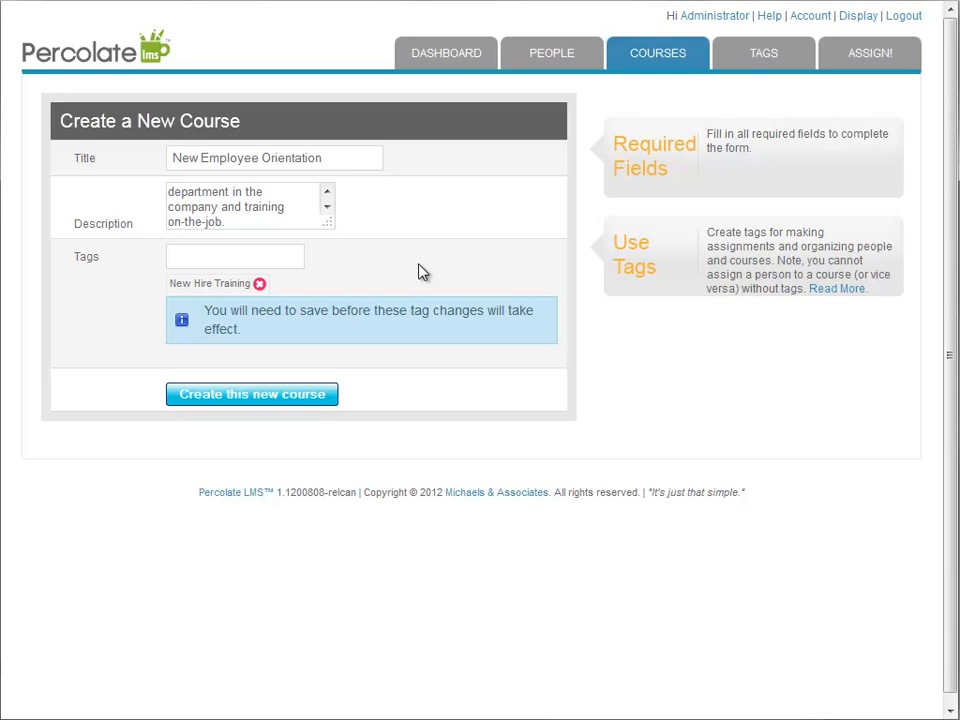
click(251, 393)
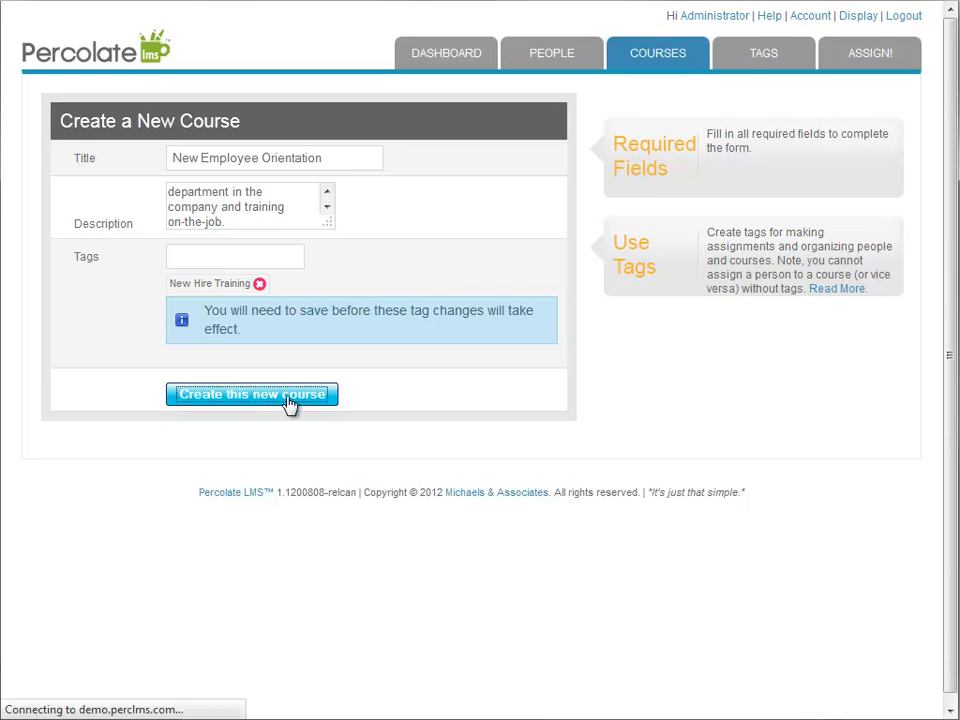
click(251, 394)
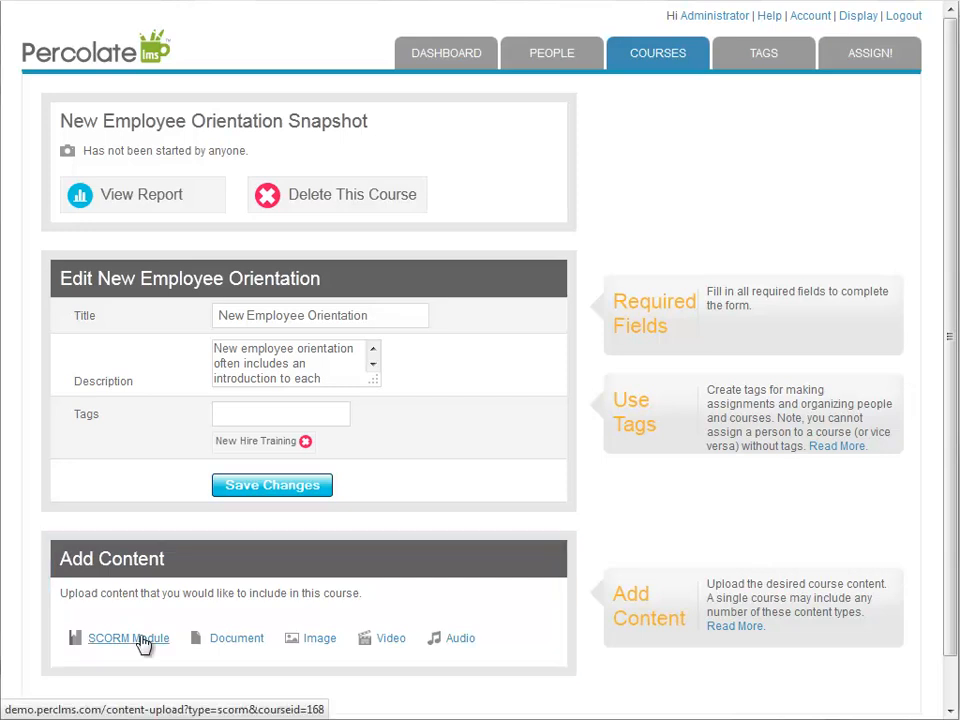
- Upload the NEOM001.zip SCORM package with a background-investigation policy description and add it to the course
click(128, 638)
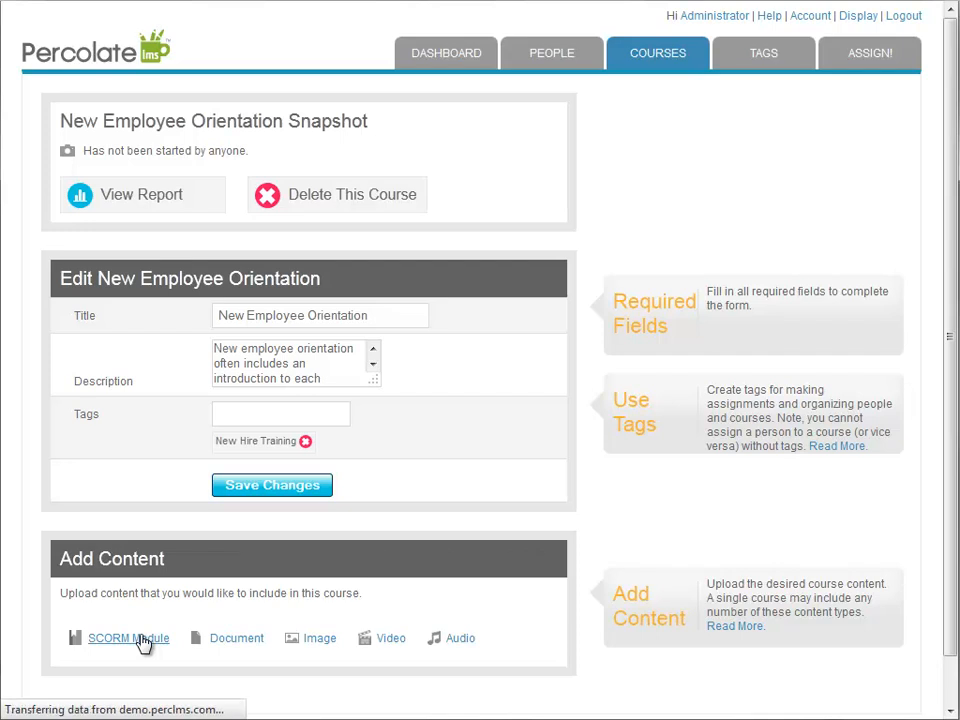
click(128, 638)
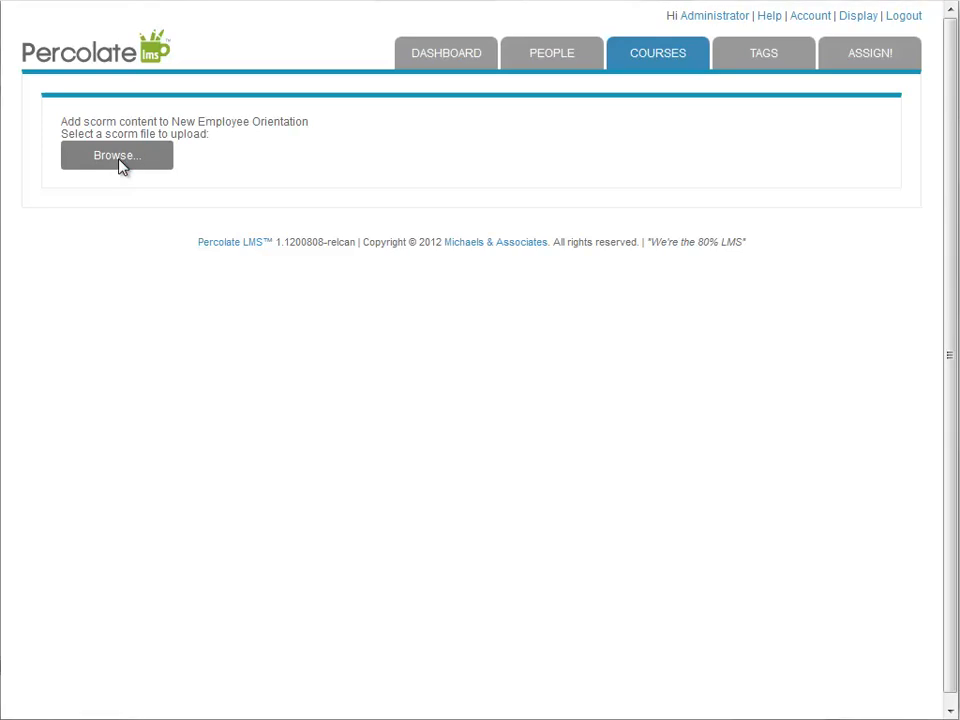
click(117, 155)
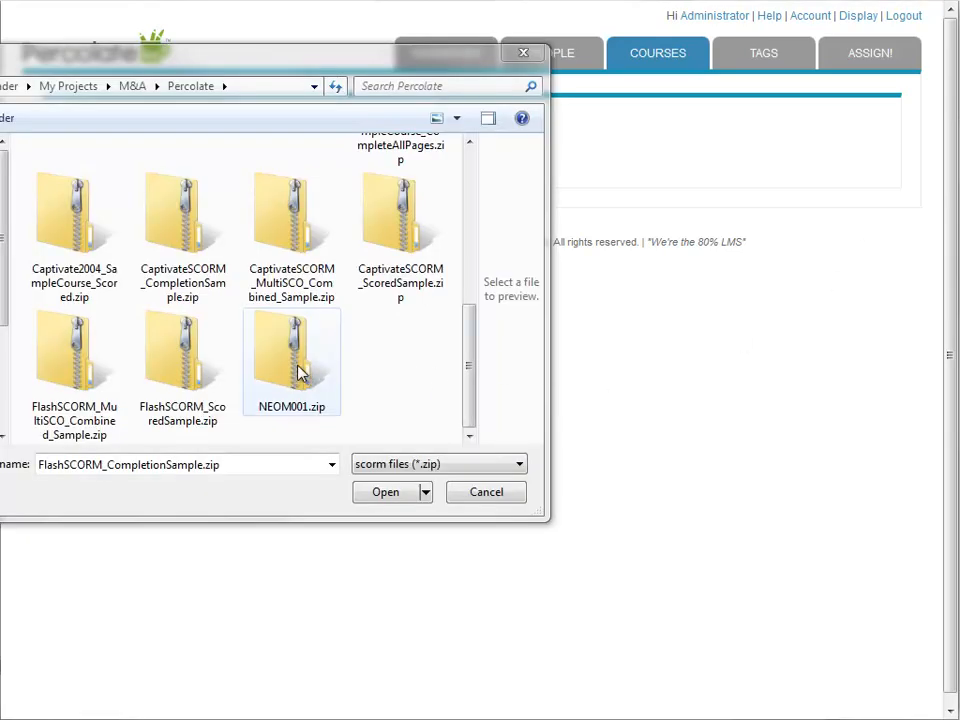
click(291, 360)
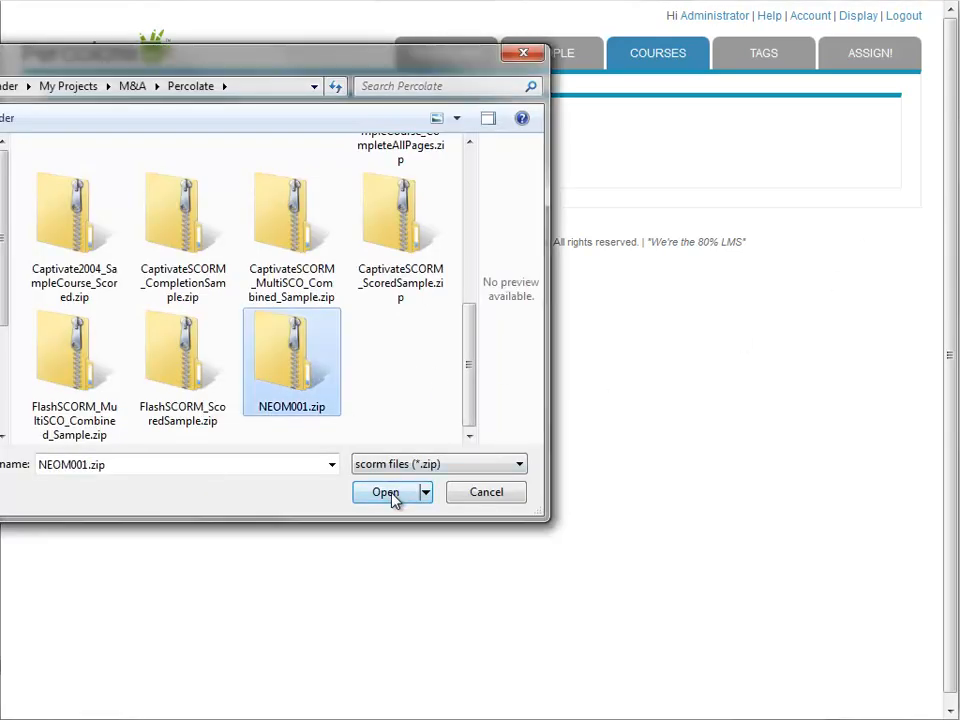
click(385, 492)
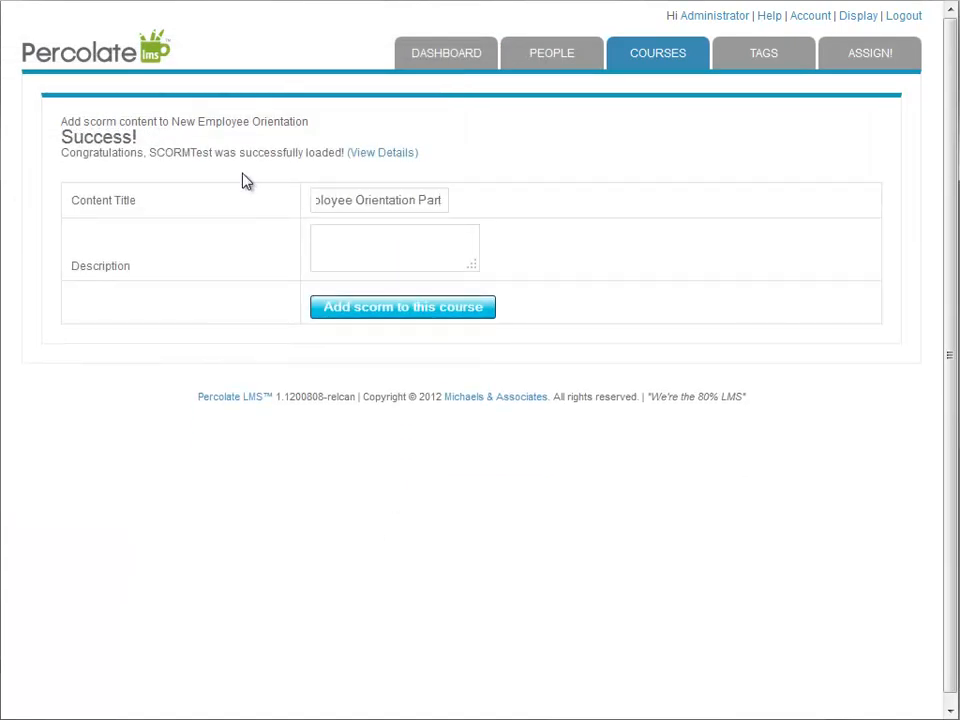
text(Outlines our company's policies regarding background investigations.)
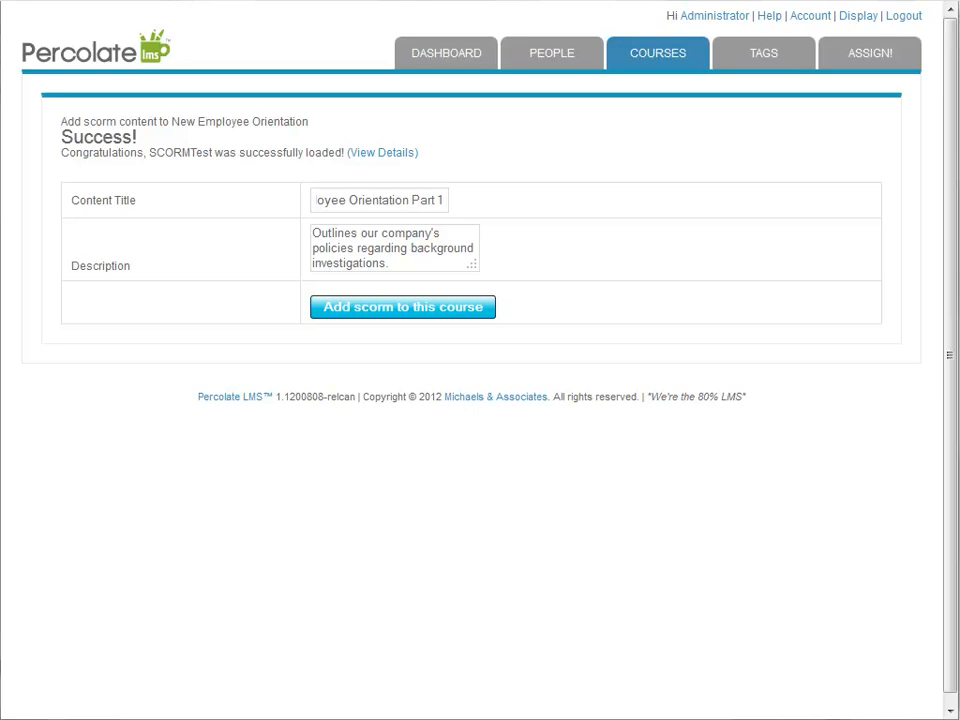
mouse_move(411, 318)
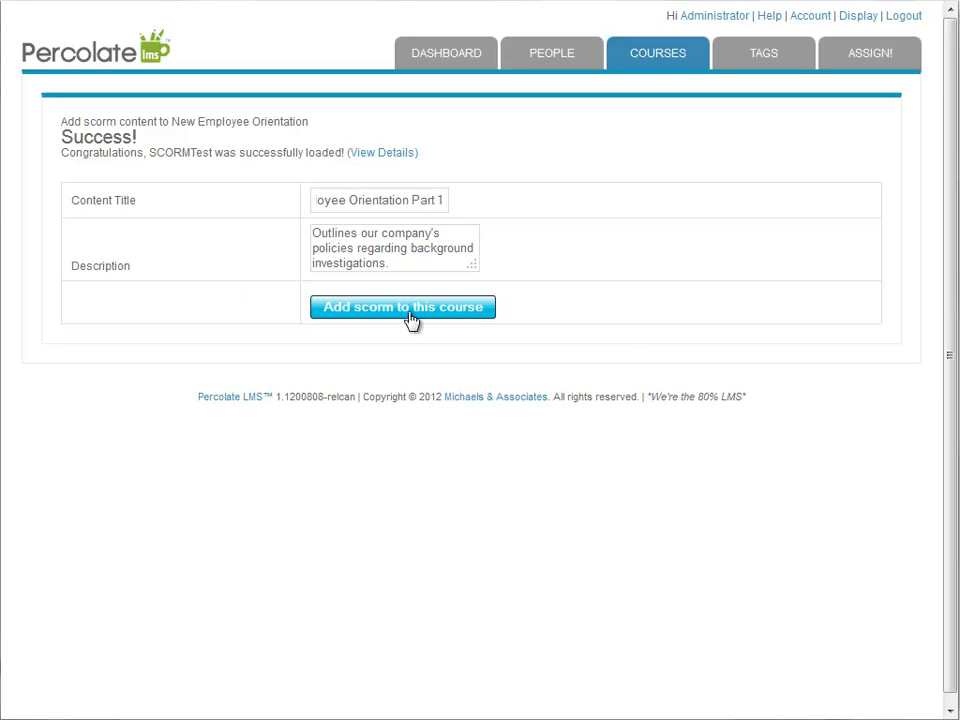
click(403, 307)
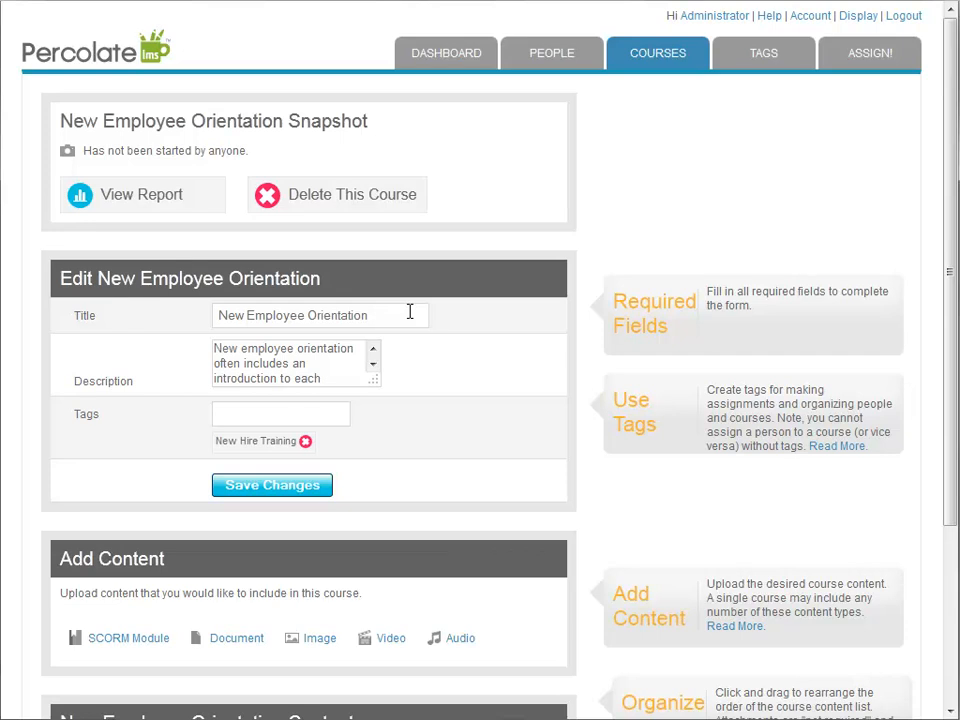
scroll(down, 3)
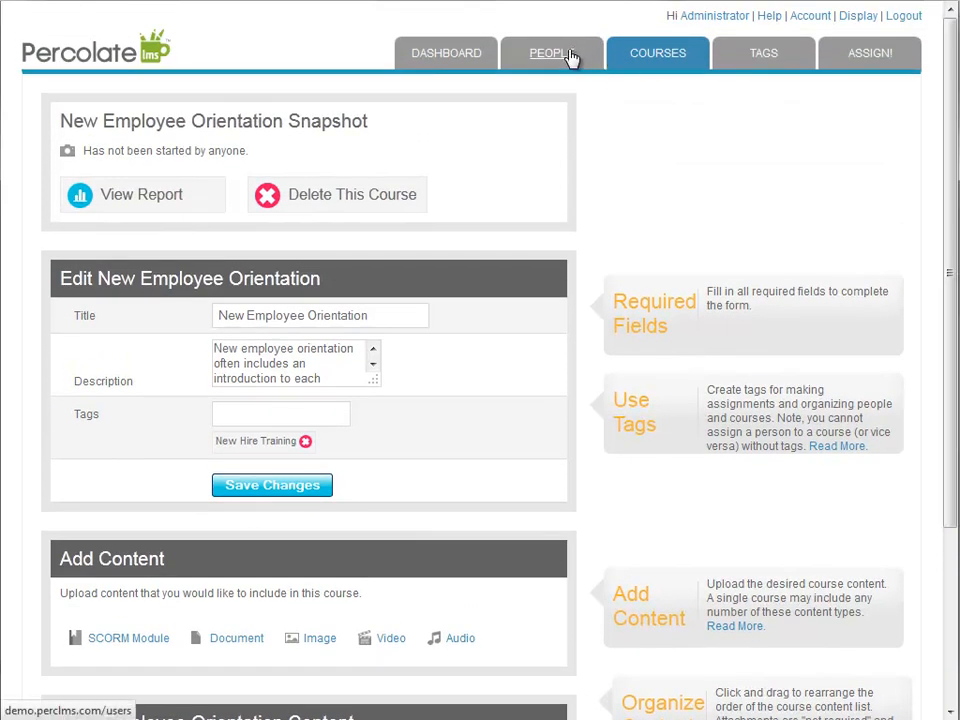
click(551, 53)
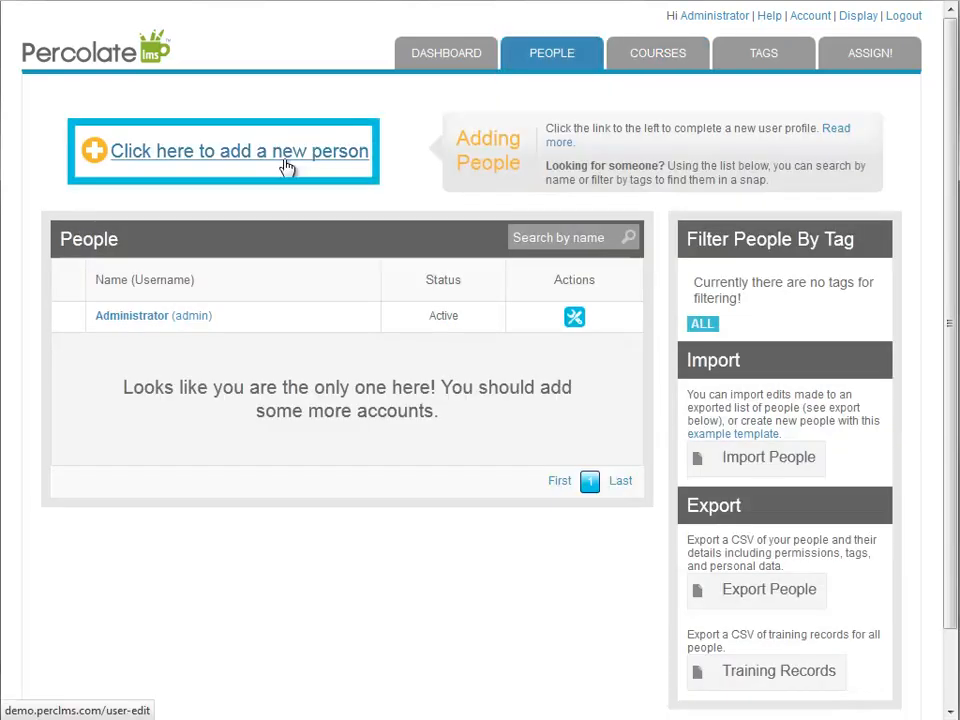
click(237, 151)
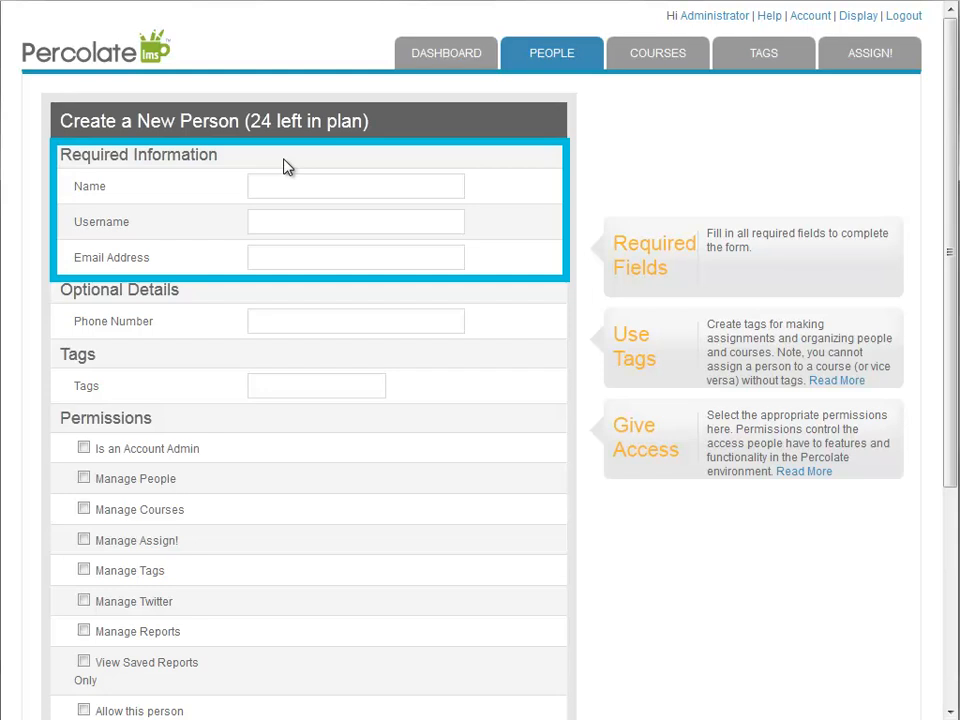
text(bob)
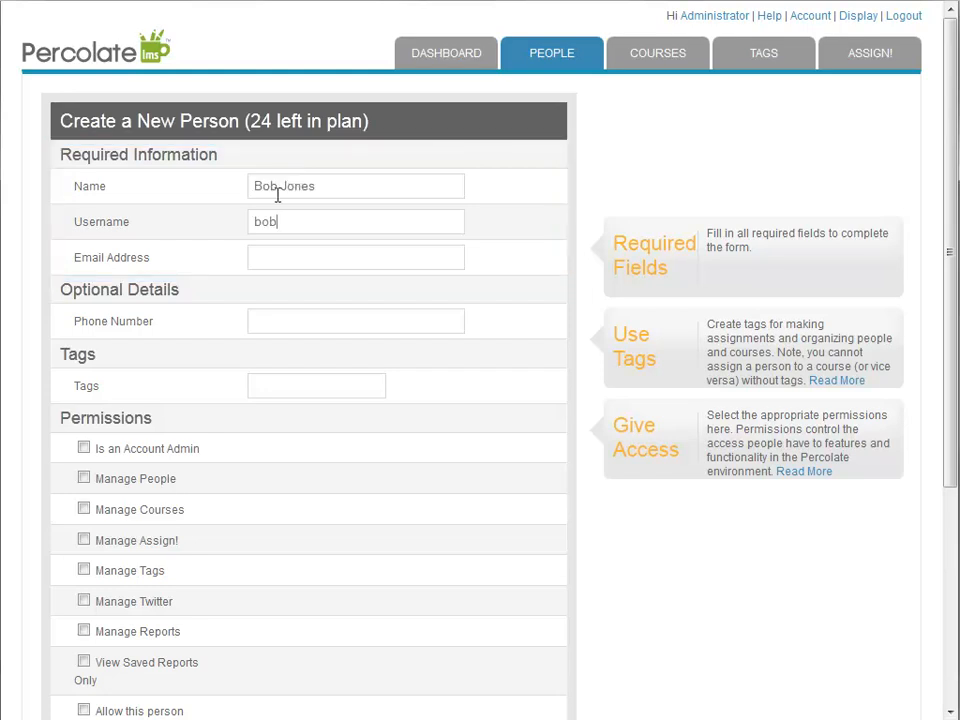
click(355, 257)
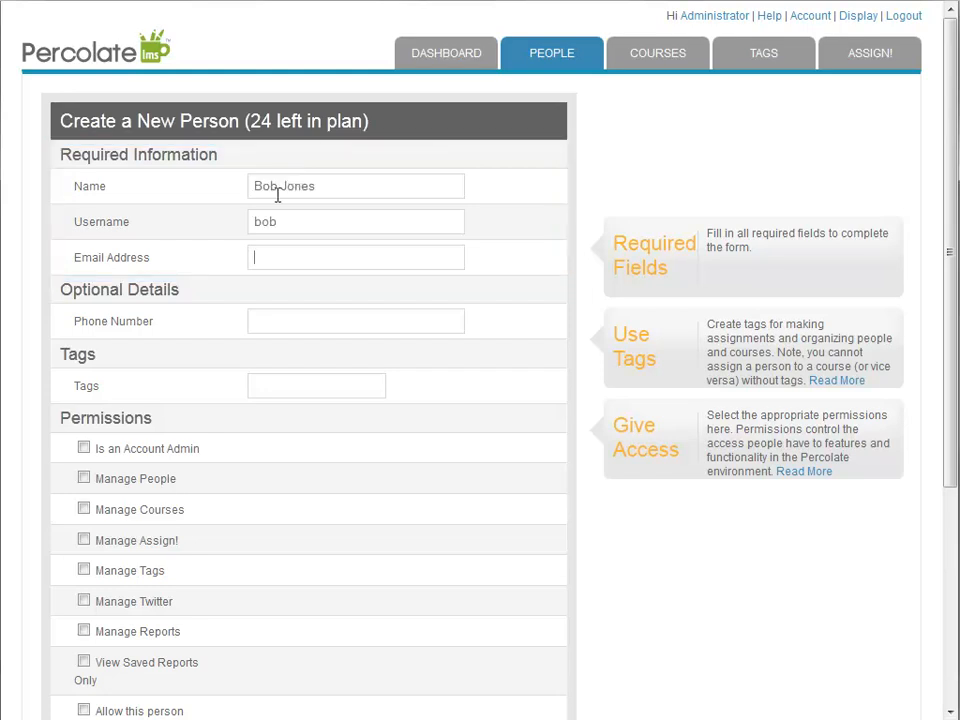
text(bob)
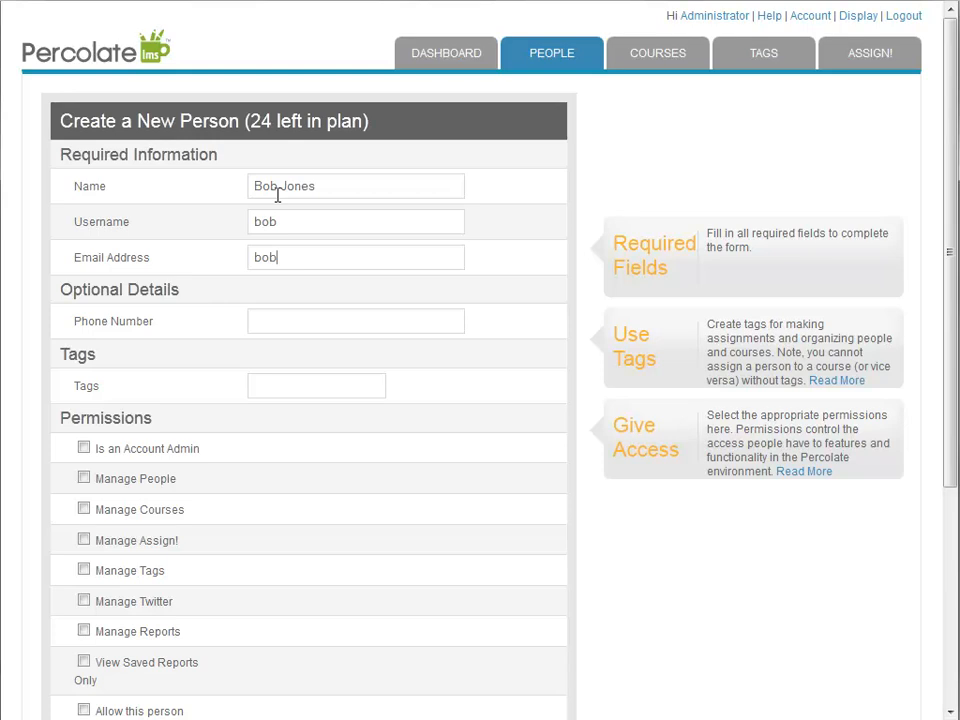
text(@example)
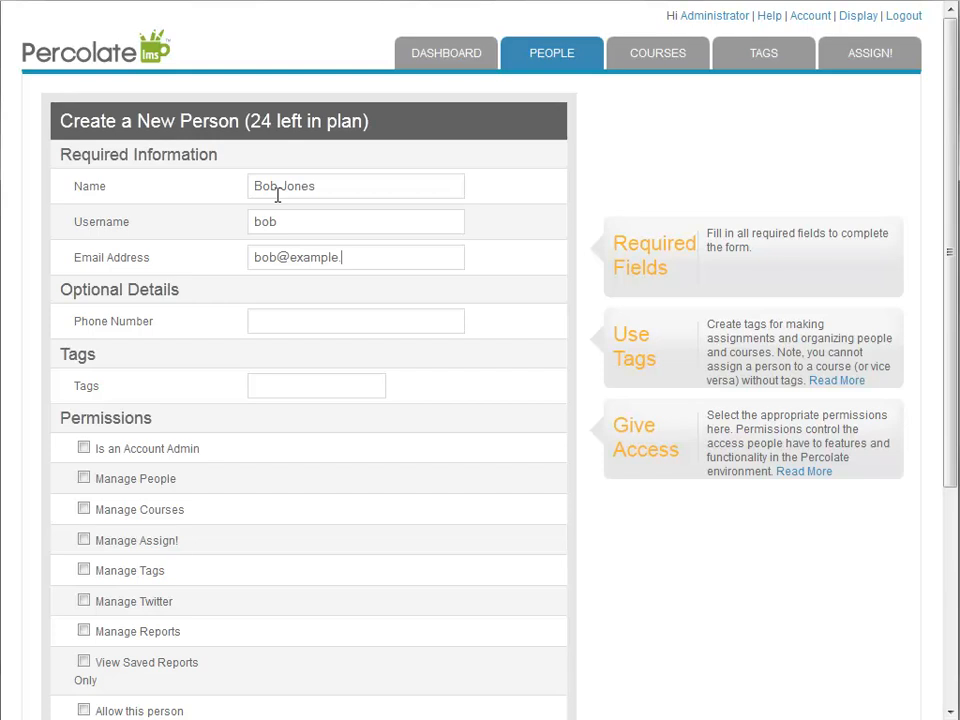
text(com)
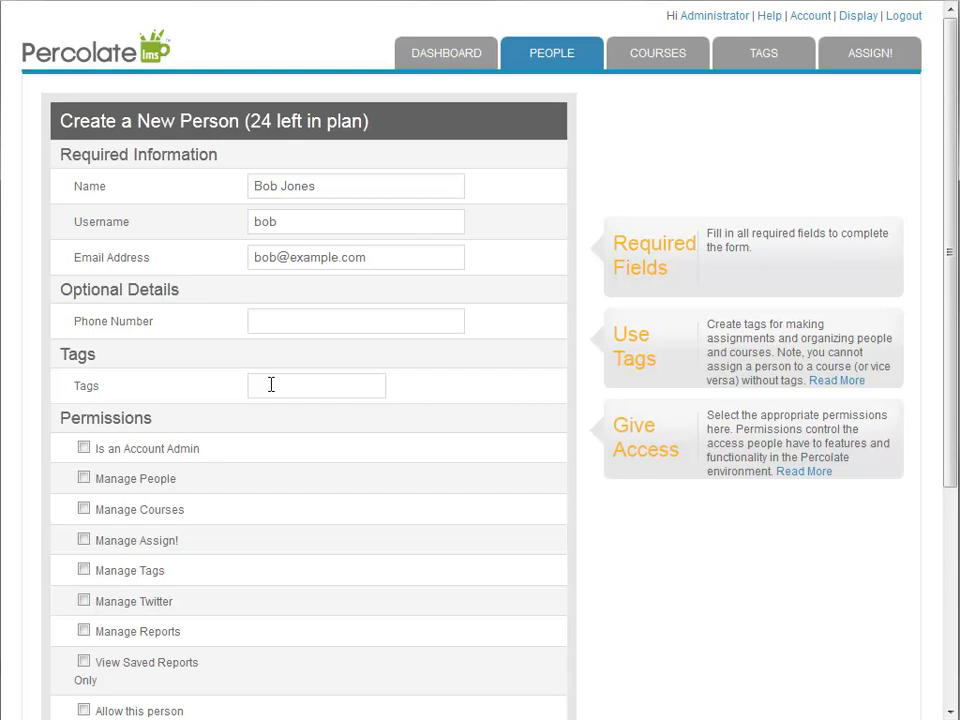
- Tag the new person with New Employees and create the account
text(N)
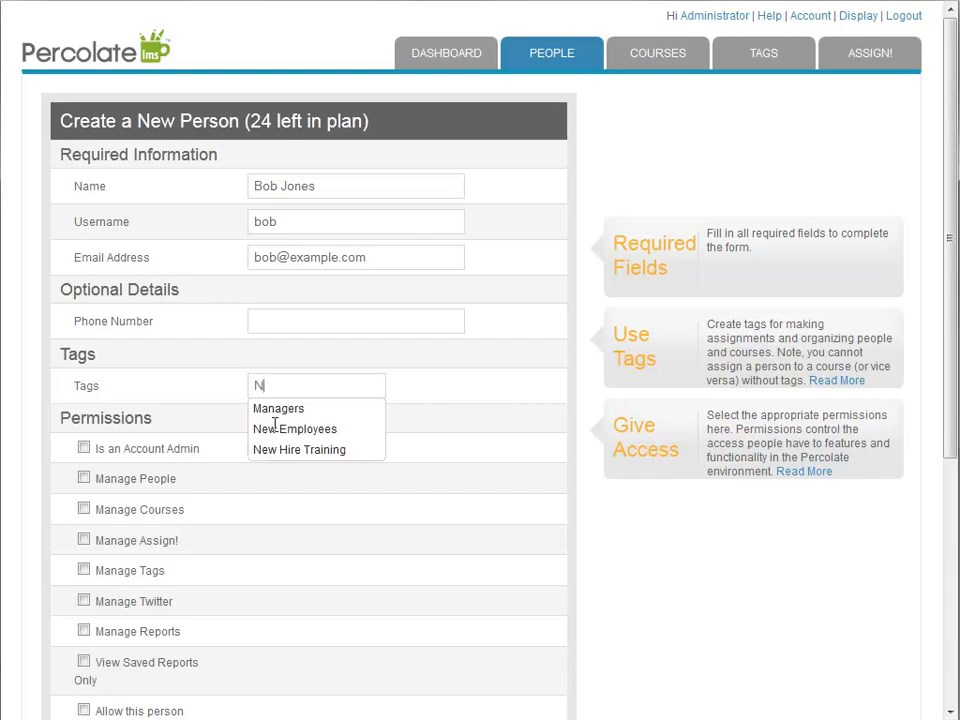
click(295, 428)
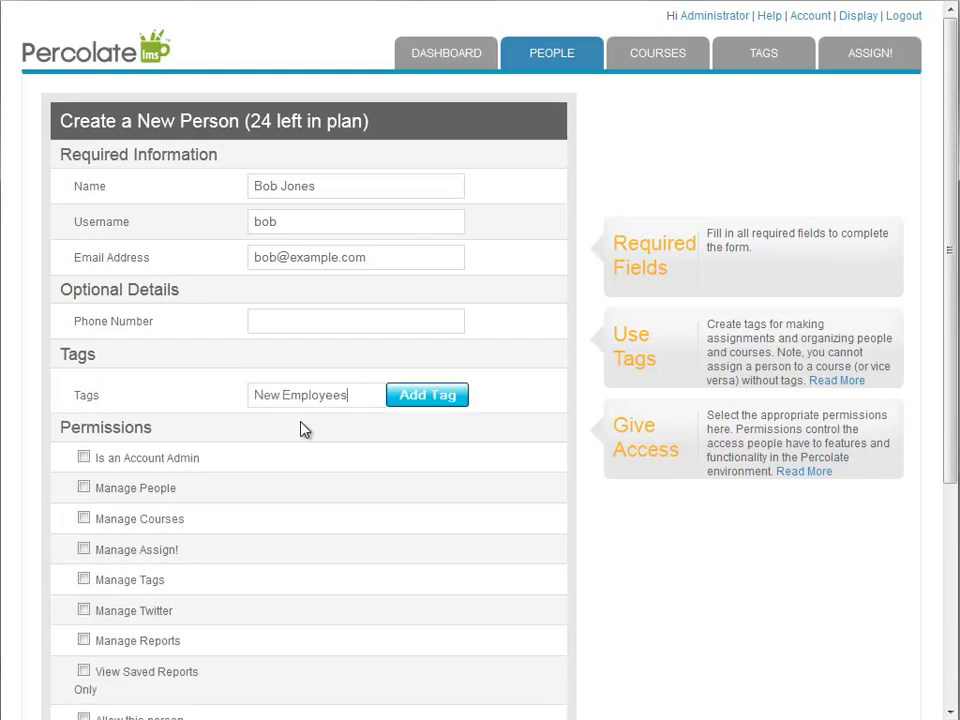
click(427, 394)
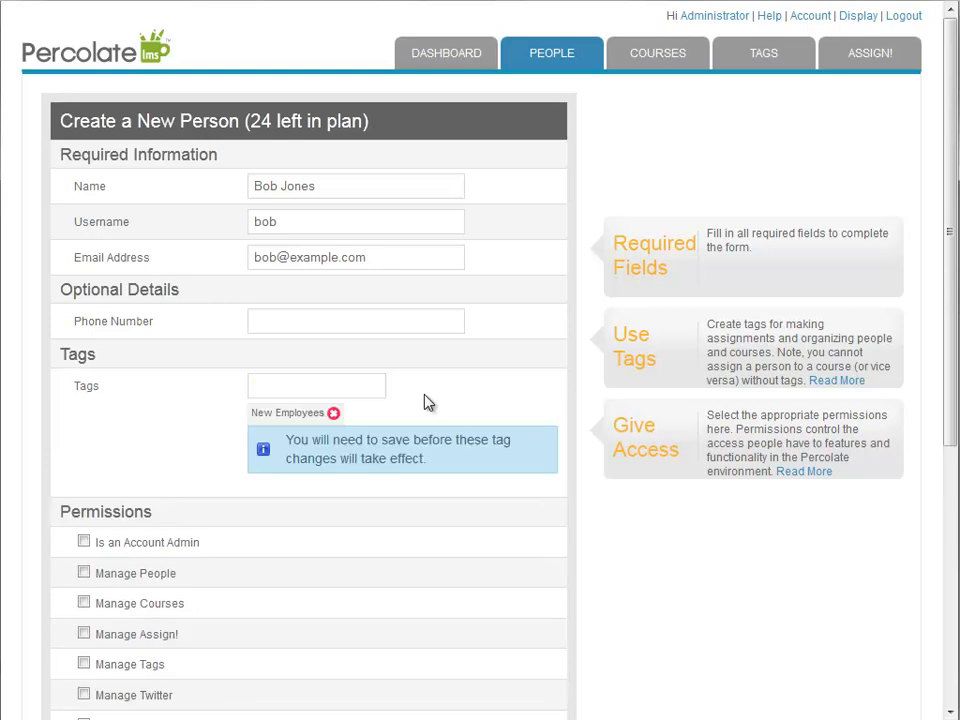
text(M)
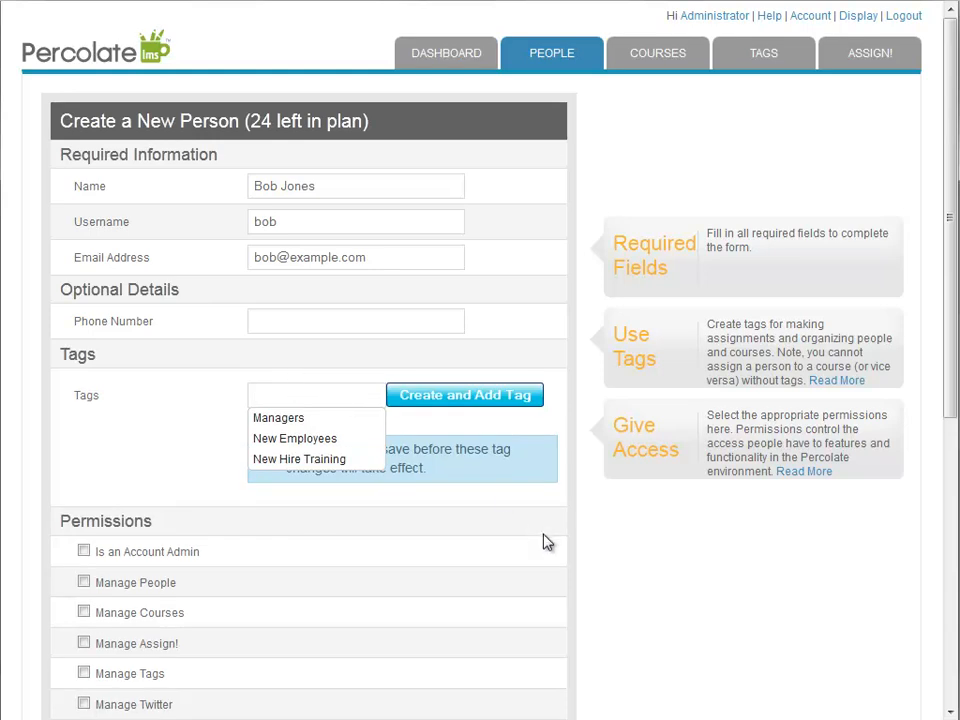
click(295, 438)
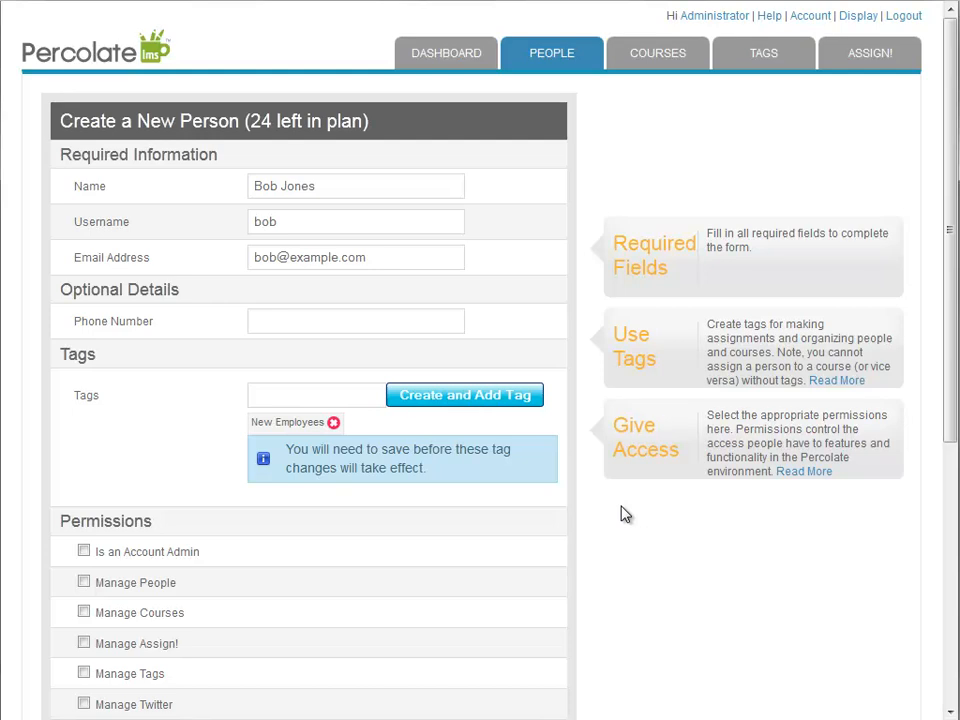
scroll(down, 3)
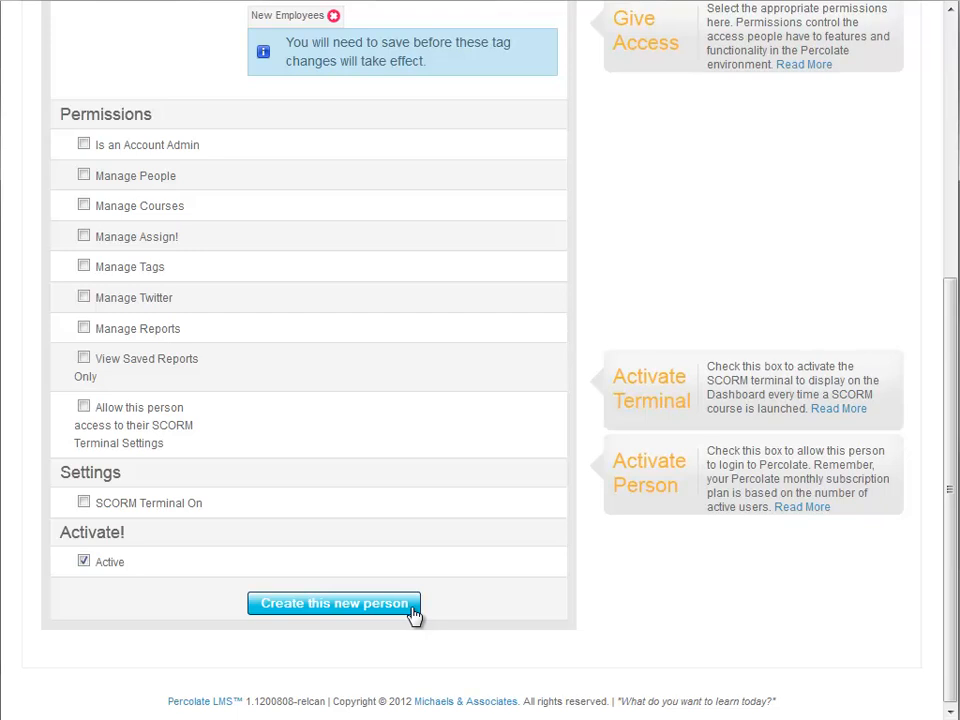
click(333, 603)
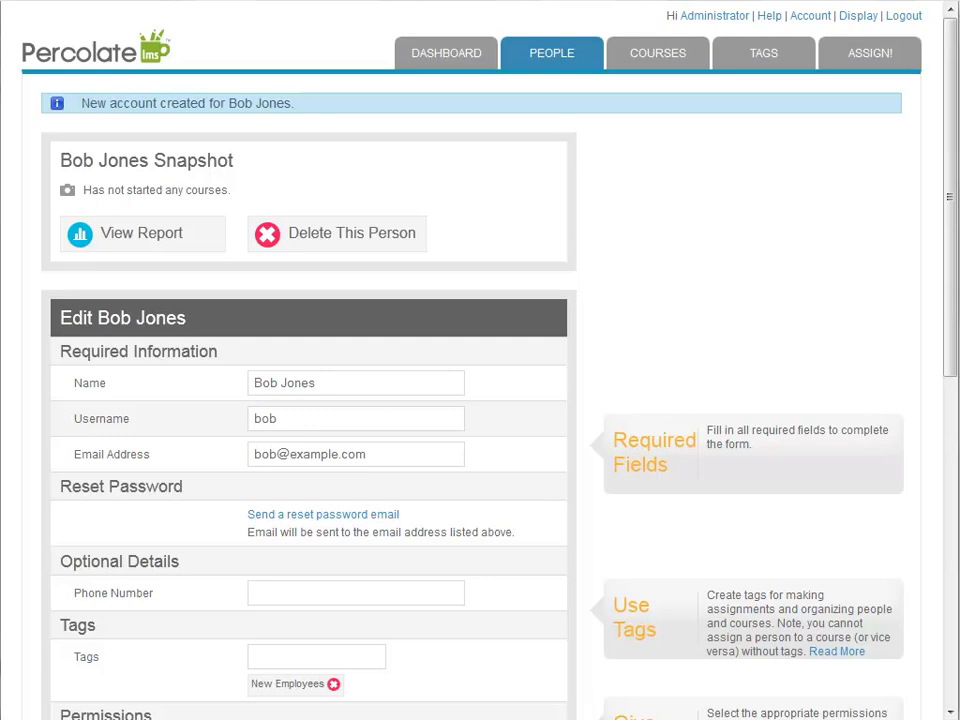
mouse_move(869, 53)
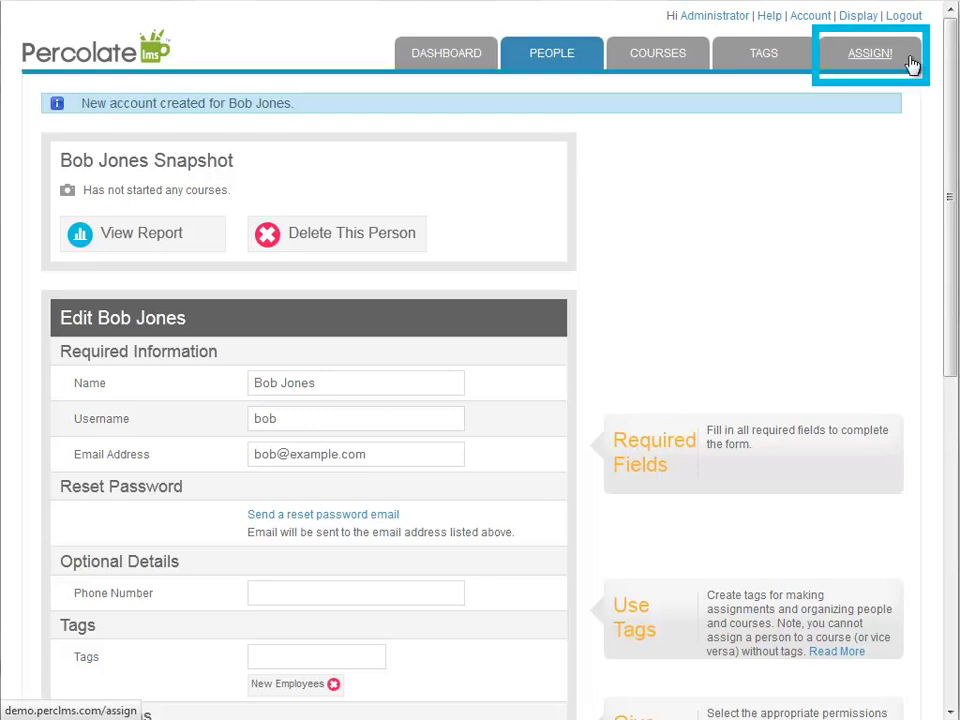
- Open the ASSIGN! area for assigning courses to people
click(869, 53)
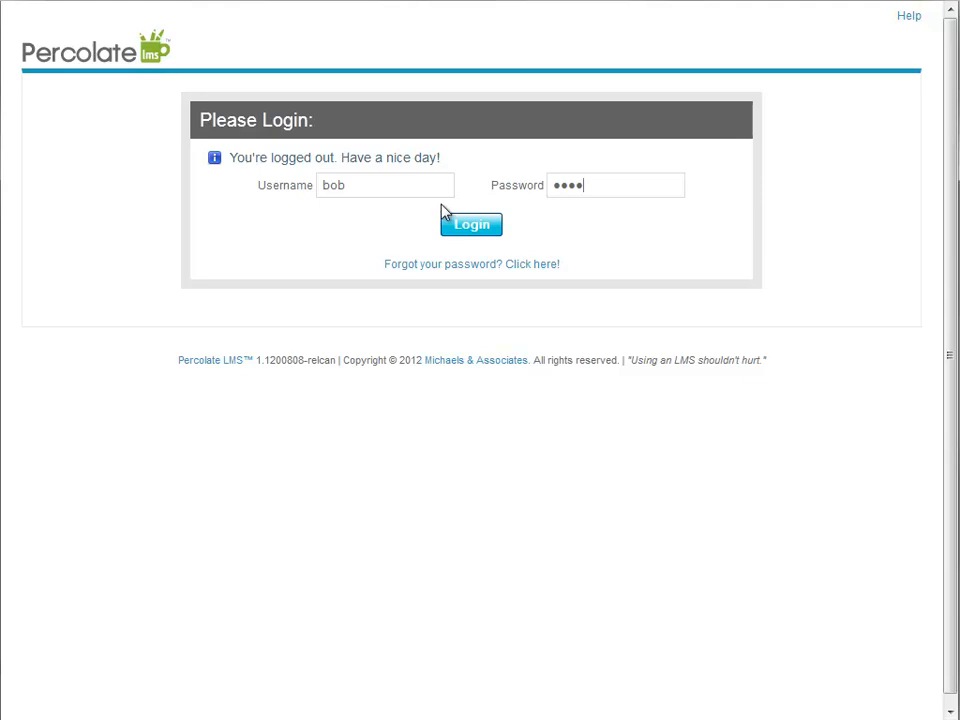
- Log in as bob, then open the Help Center from the dashboard
click(471, 224)
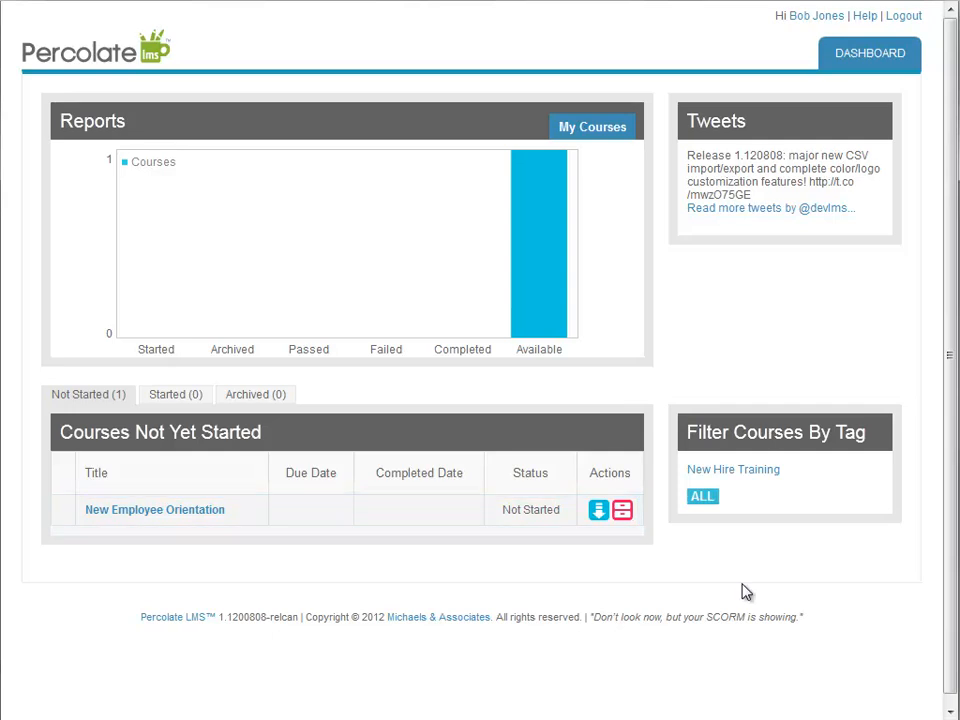
mouse_move(815, 610)
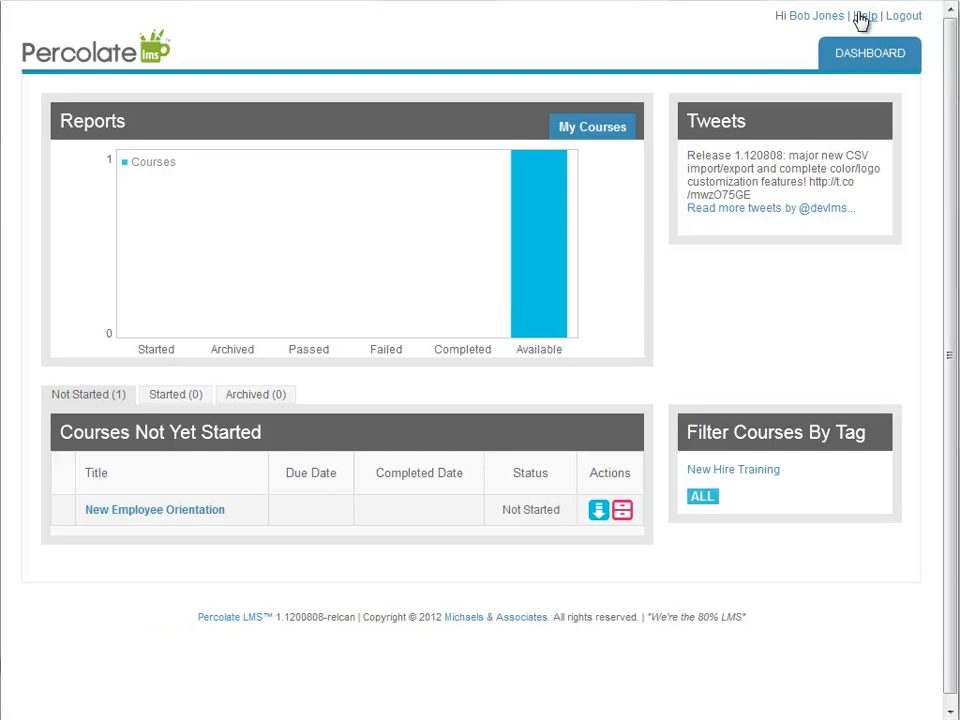
click(864, 15)
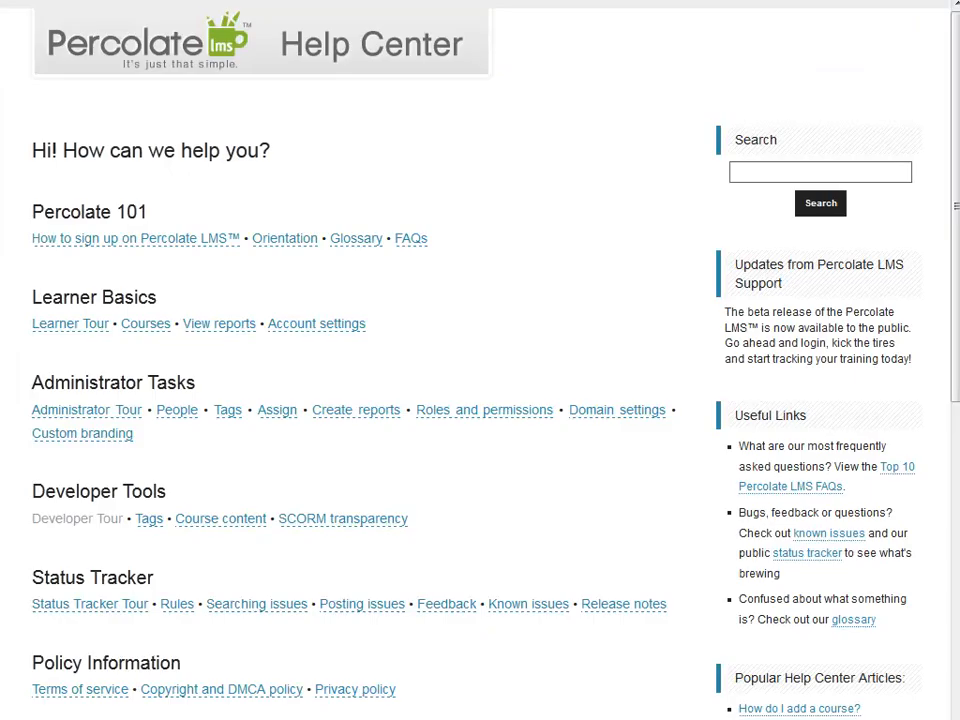